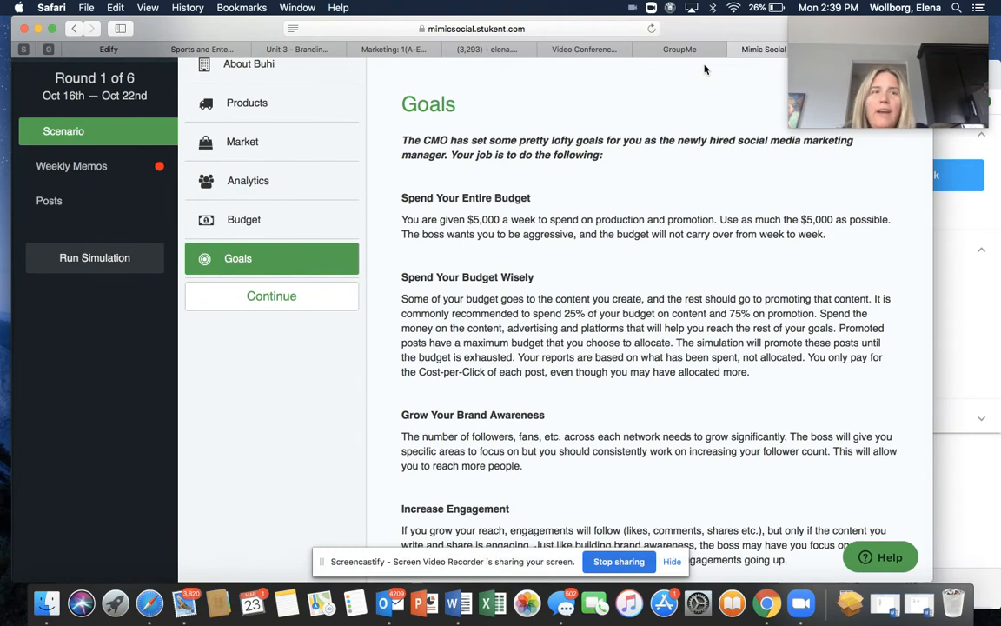
mouse_move(681, 49)
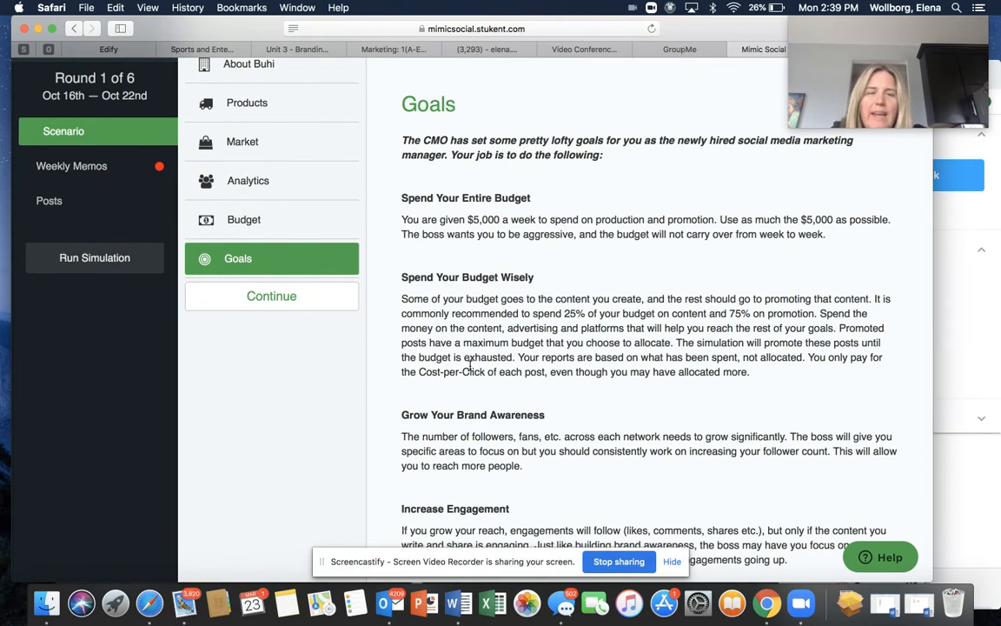
Step: Return to the scenario overview and read the CMO's Round 1 memo on social media metrics
scroll(down, 3)
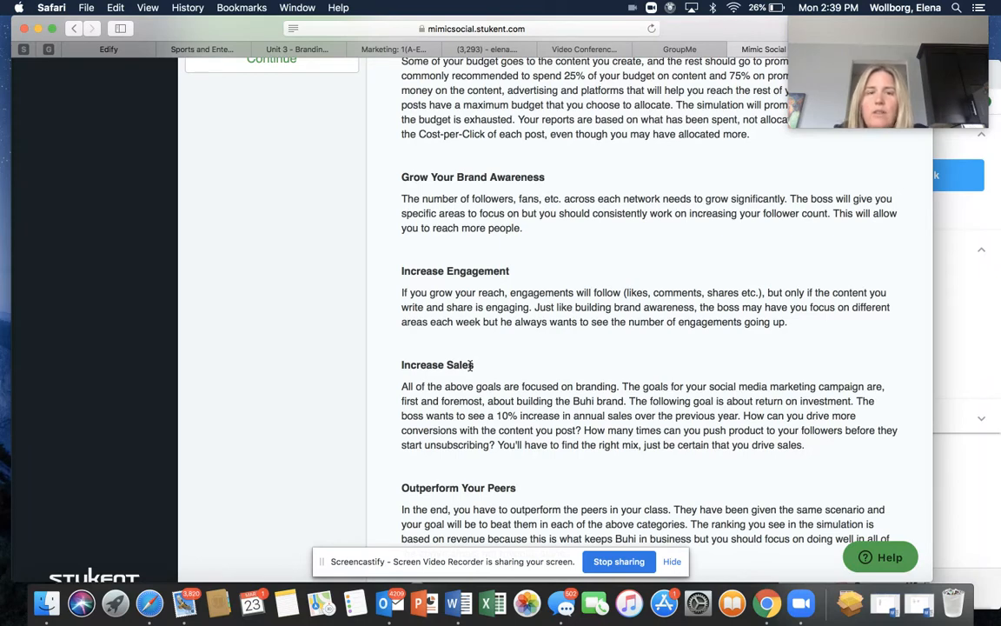
scroll(up, 3)
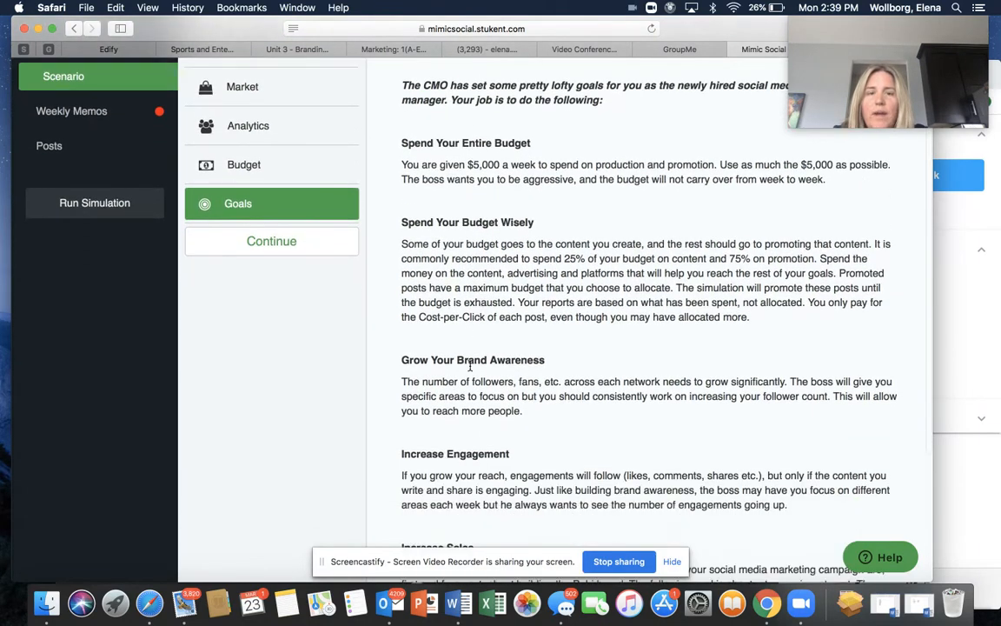
scroll(down, 3)
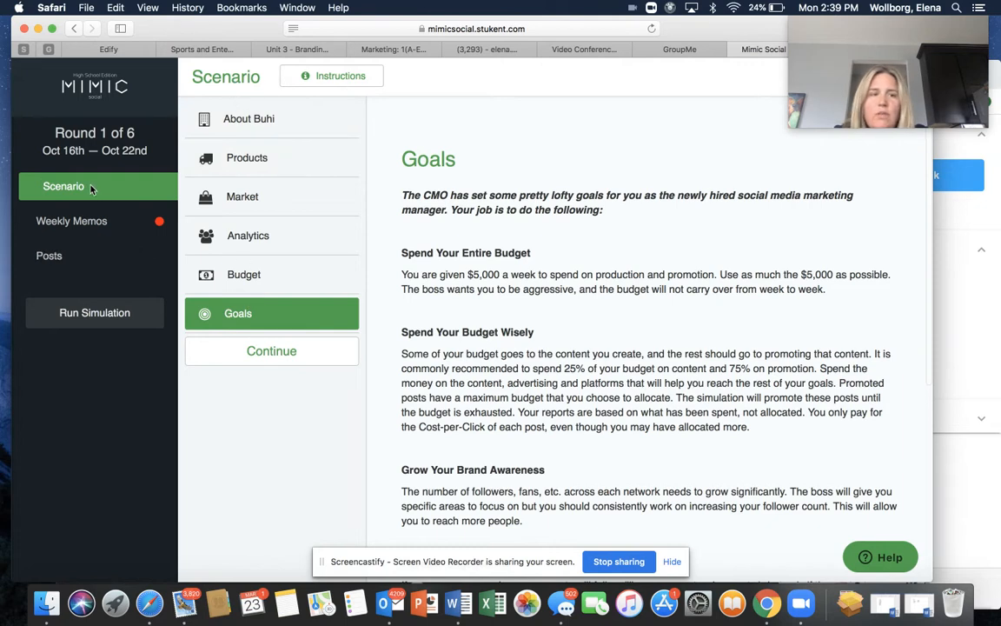
click(249, 118)
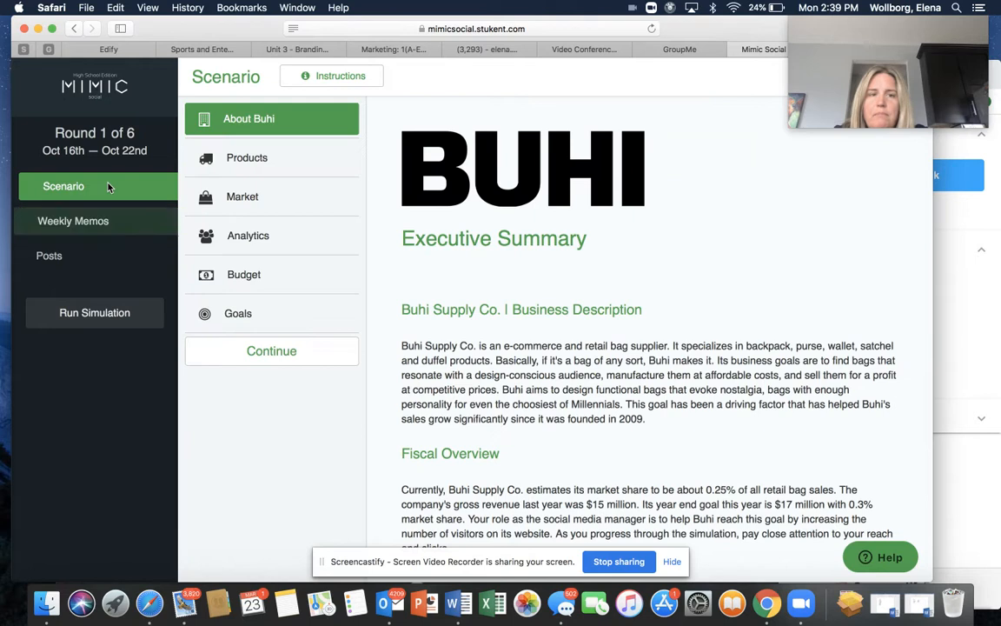
mouse_move(142, 251)
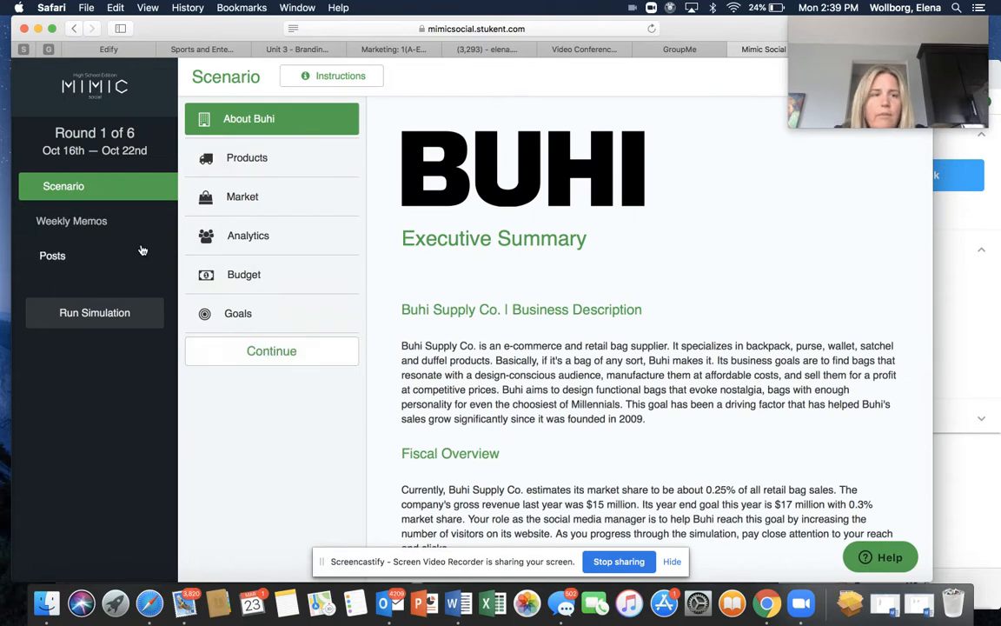
click(78, 221)
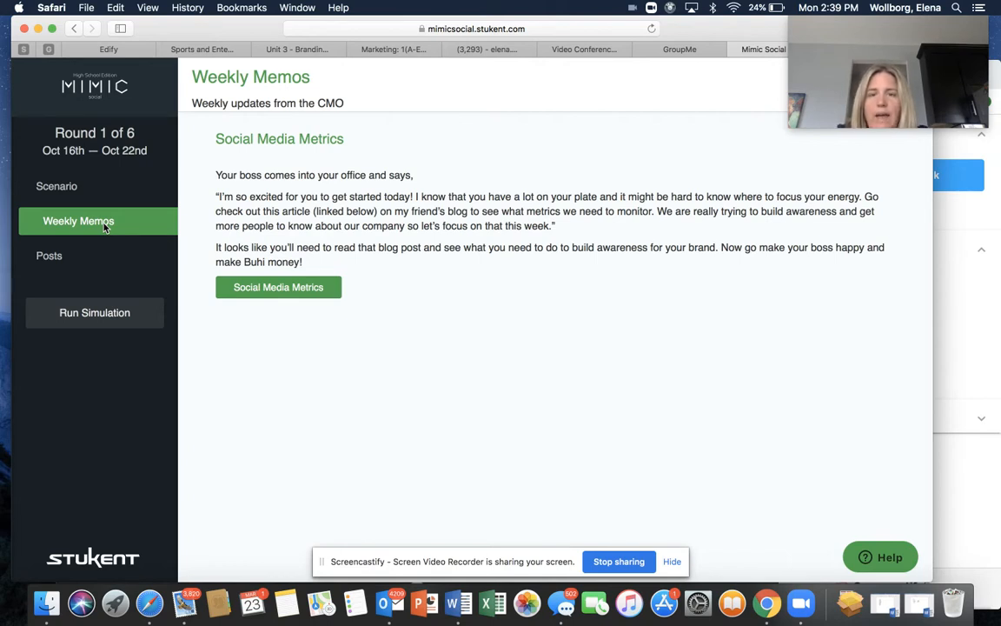
mouse_move(70, 261)
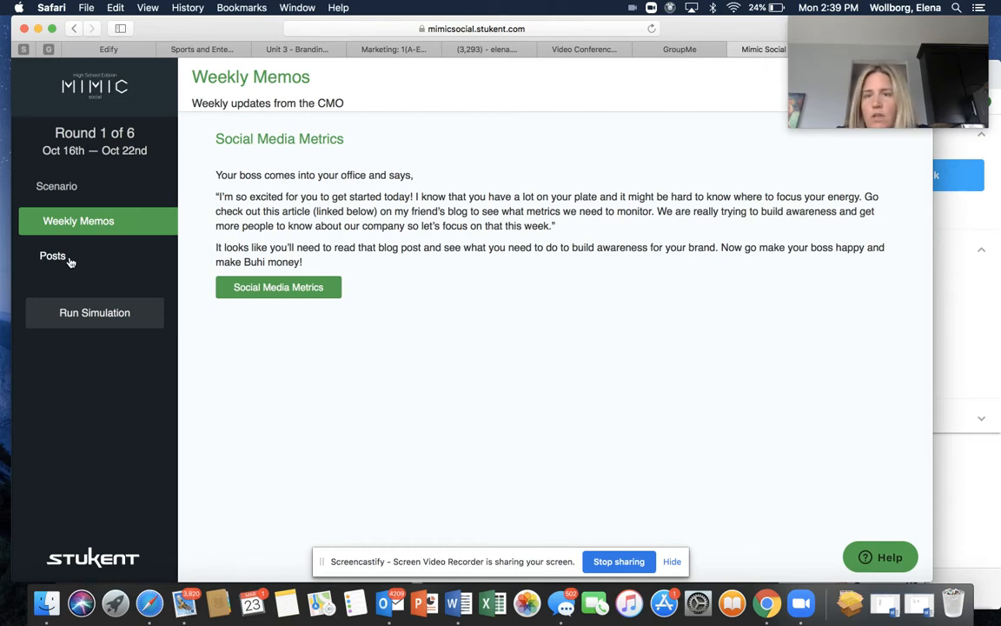
Step: Open Posts to show the Buhi 'Hello world!' draft with $5,000.00 remaining
click(56, 255)
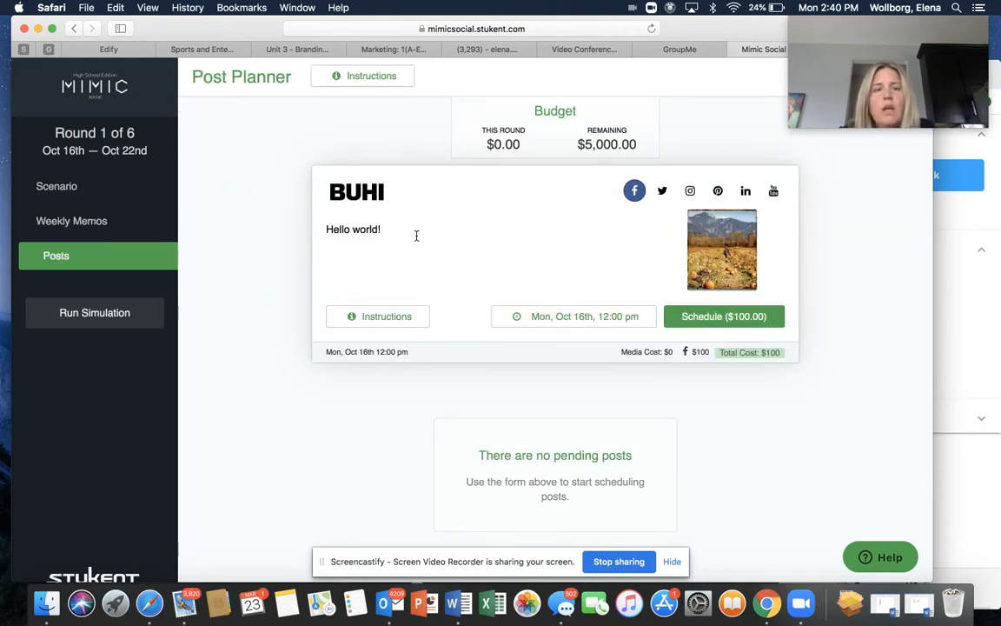
mouse_move(596, 138)
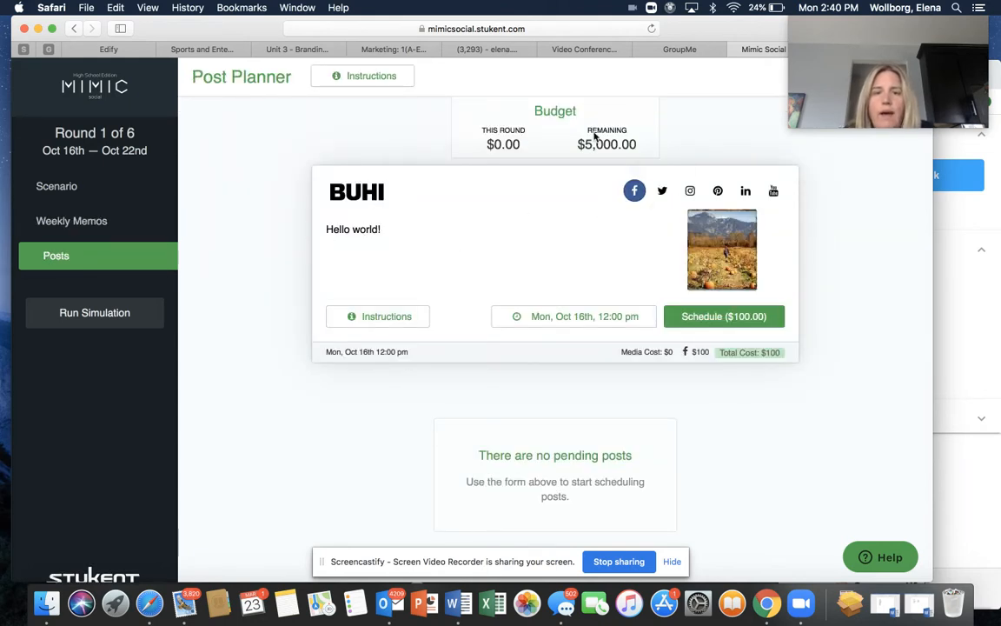
mouse_move(512, 163)
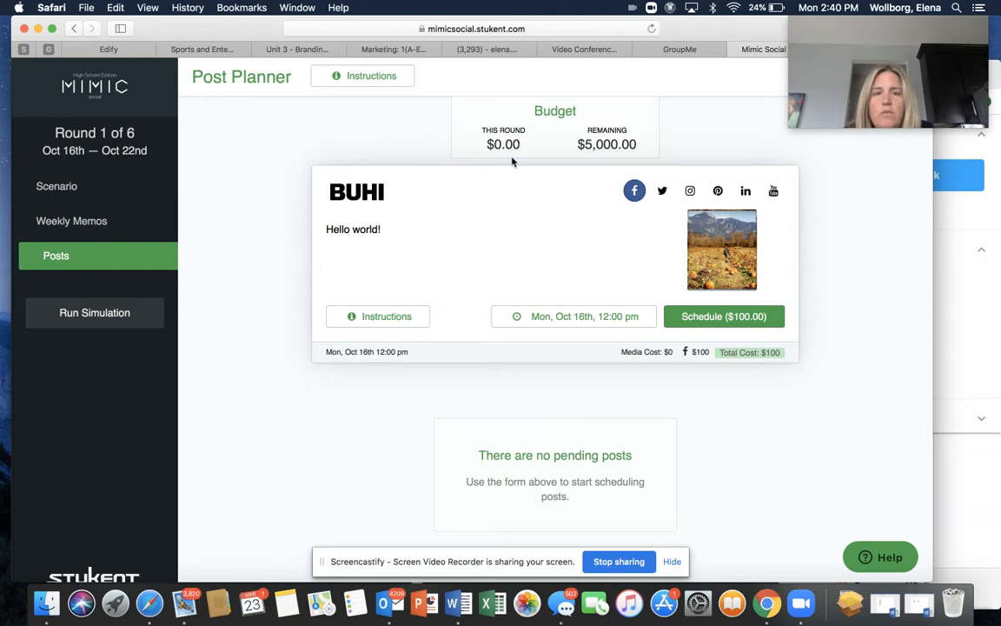
mouse_move(608, 144)
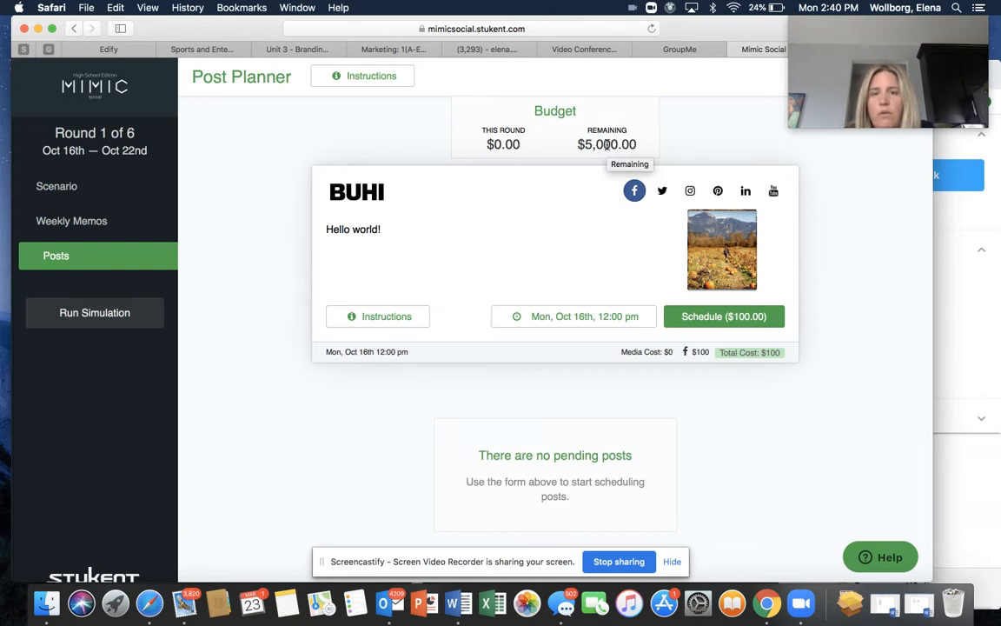
mouse_move(718, 190)
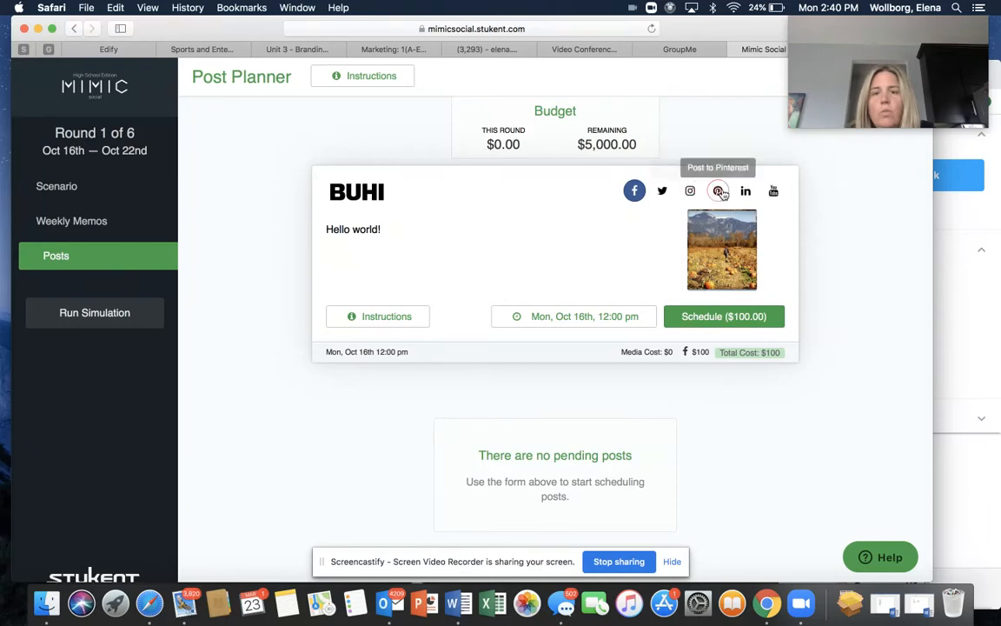
mouse_move(689, 190)
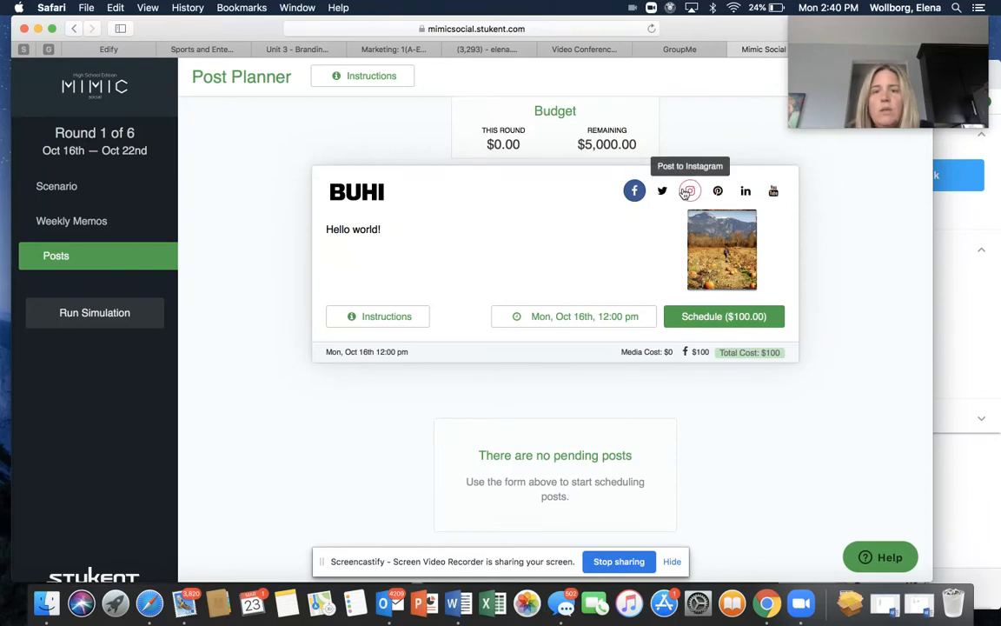
Step: Visit the post's Twitter settings, discard changes, and return to its Facebook outdoor-women audience settings
click(634, 190)
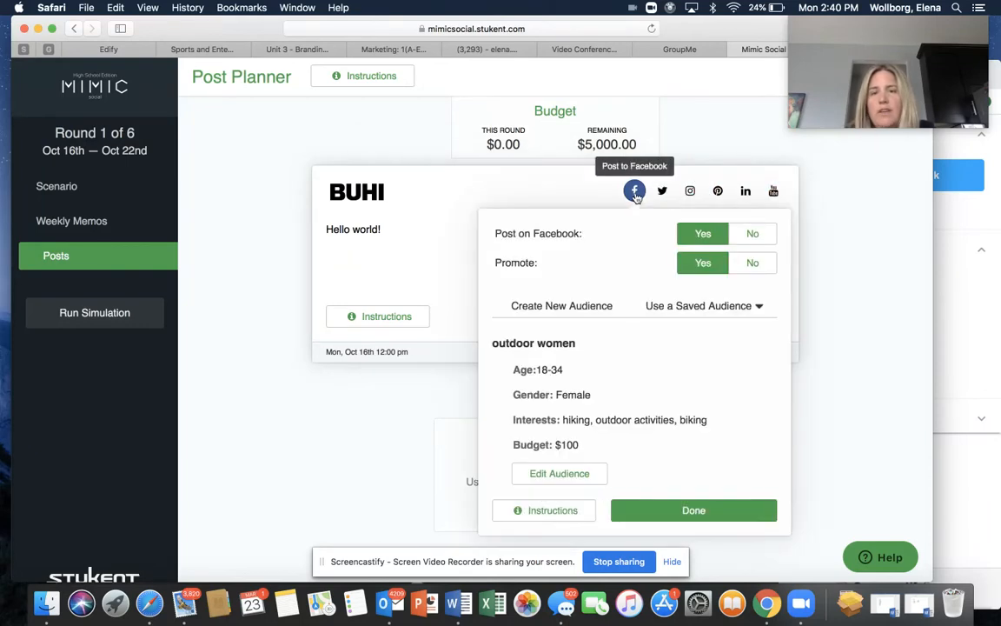
mouse_move(663, 190)
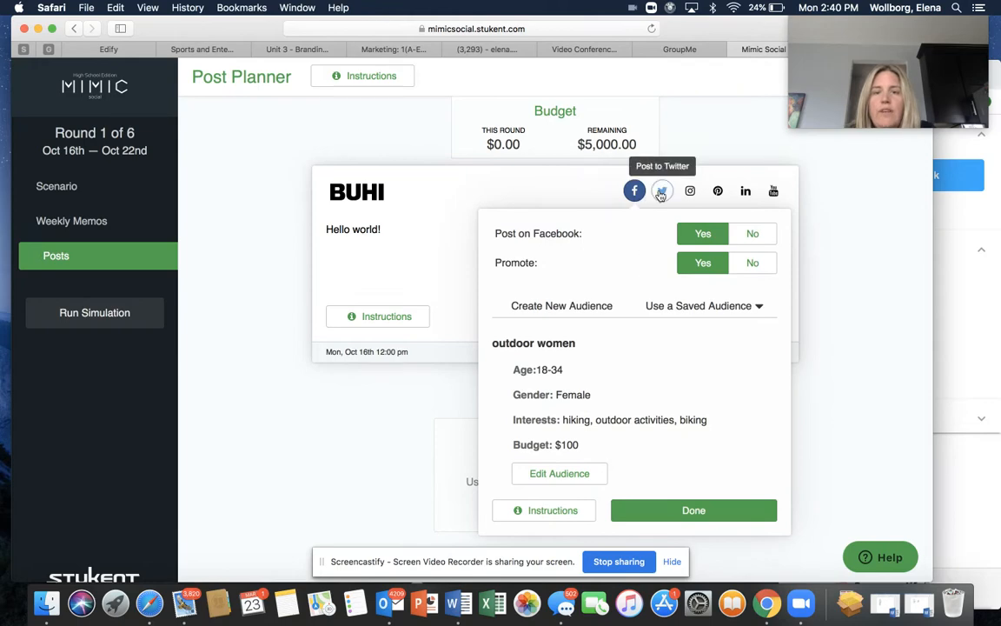
click(662, 190)
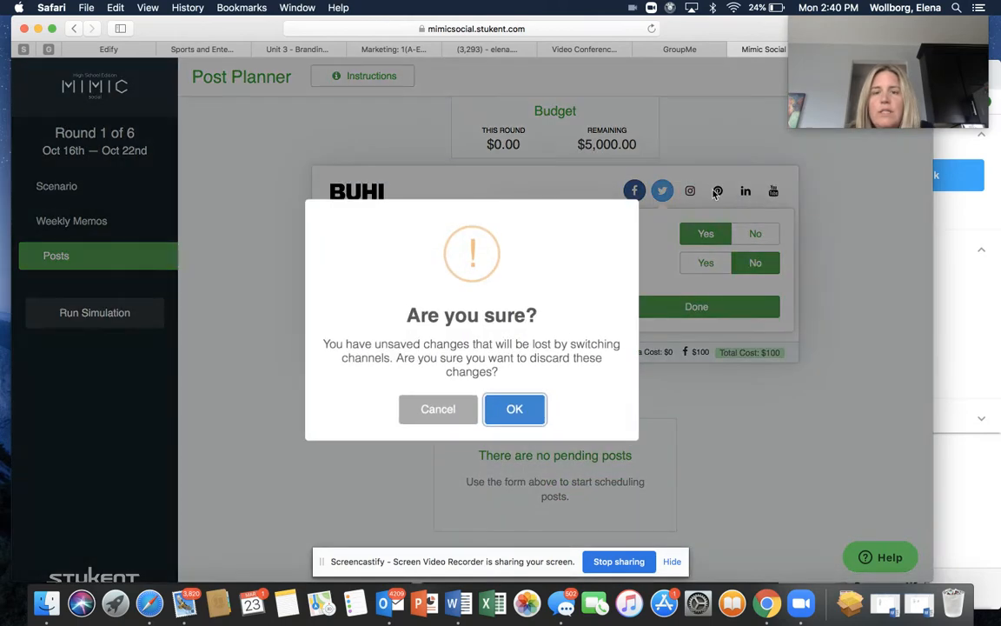
click(513, 408)
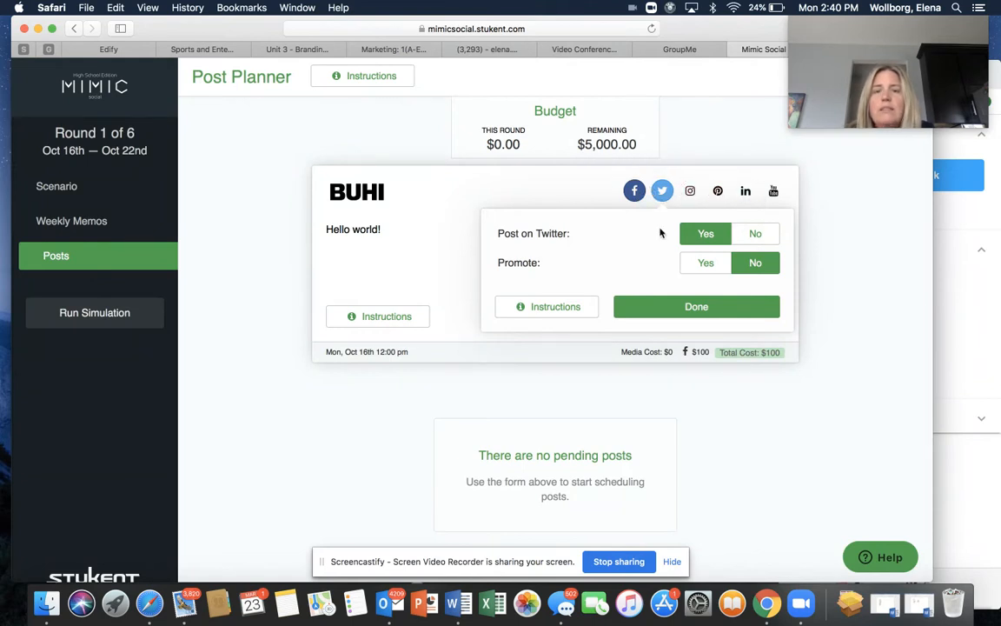
mouse_move(662, 190)
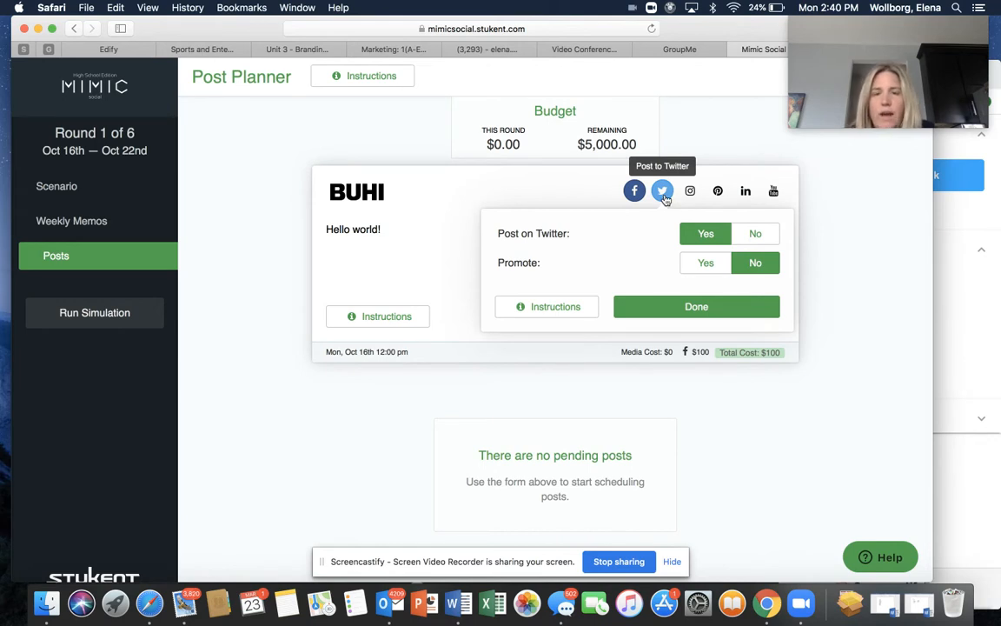
click(662, 191)
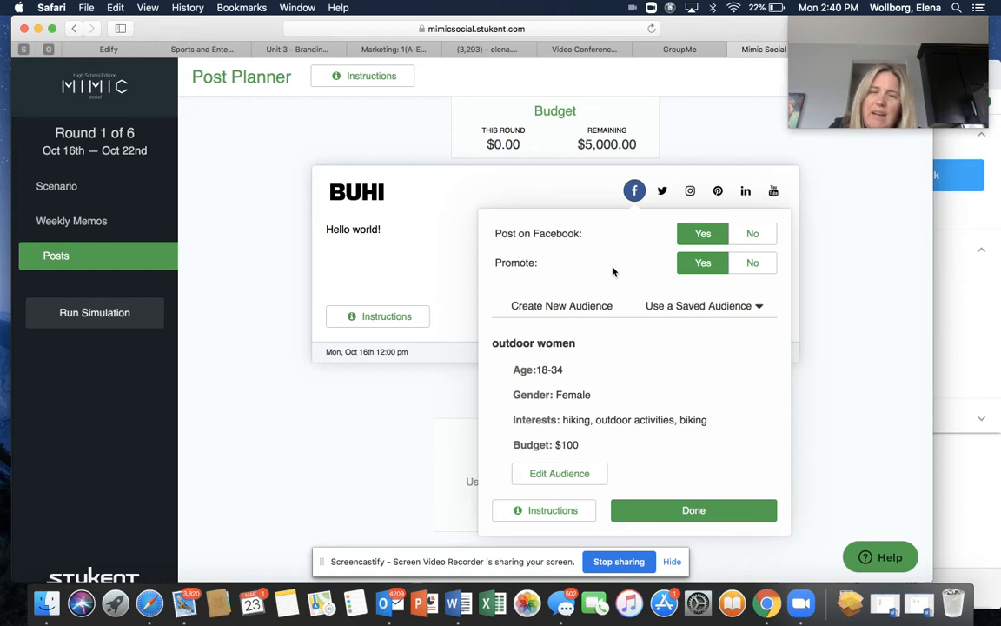
mouse_move(663, 258)
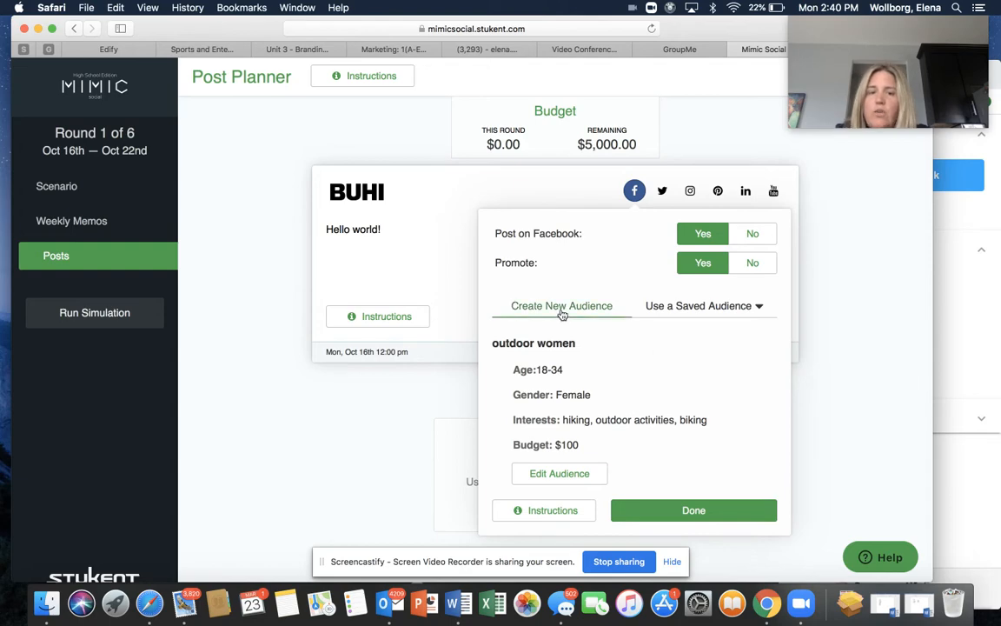
Step: Replace the saved audience with ages 18–36, hiking and biking interests, and a $20 budget
click(704, 305)
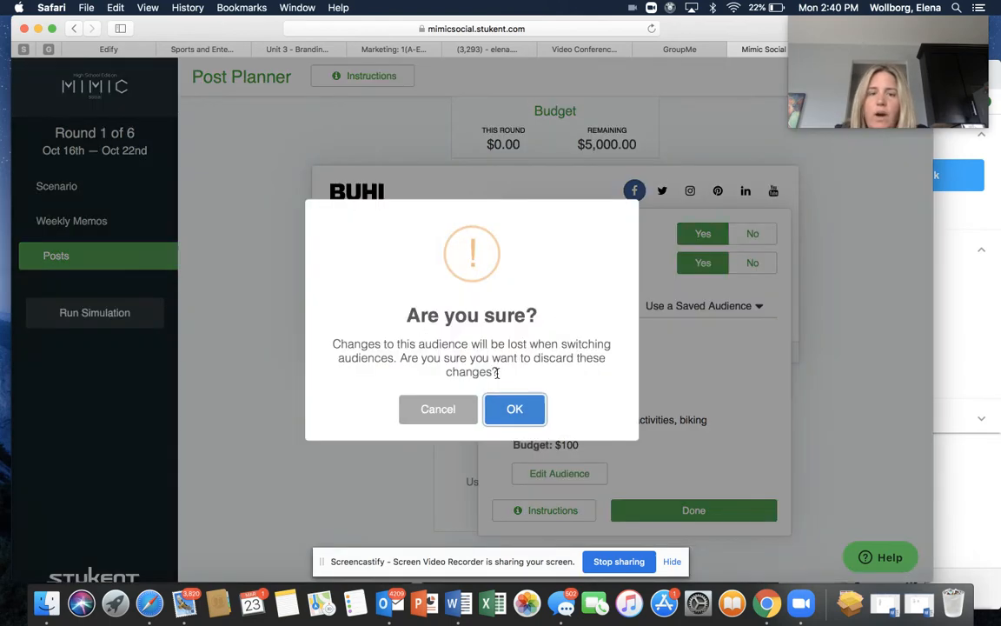
click(514, 409)
text(1)
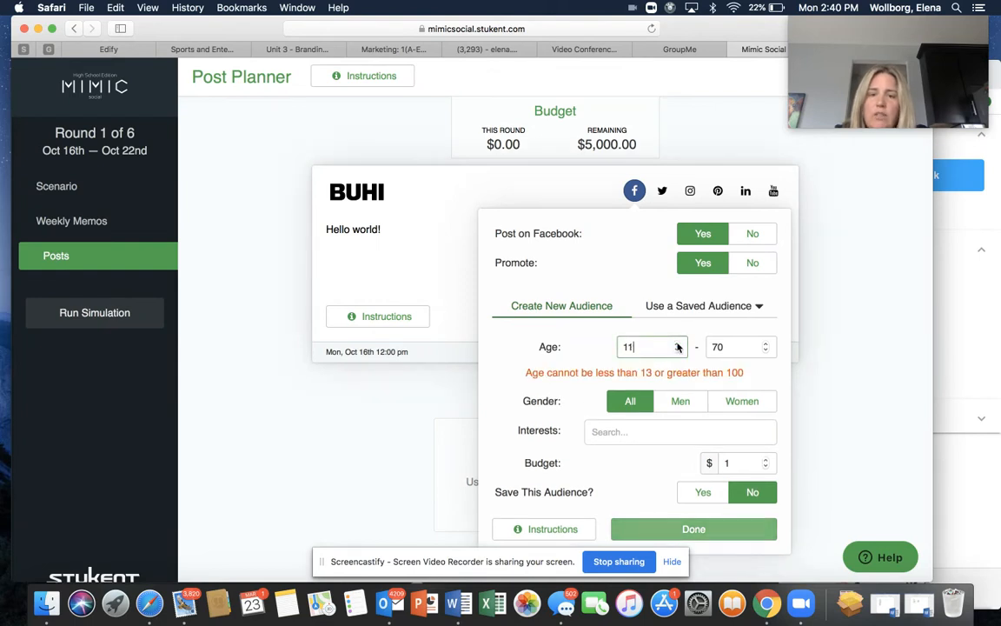
text(17)
click(740, 346)
text(36)
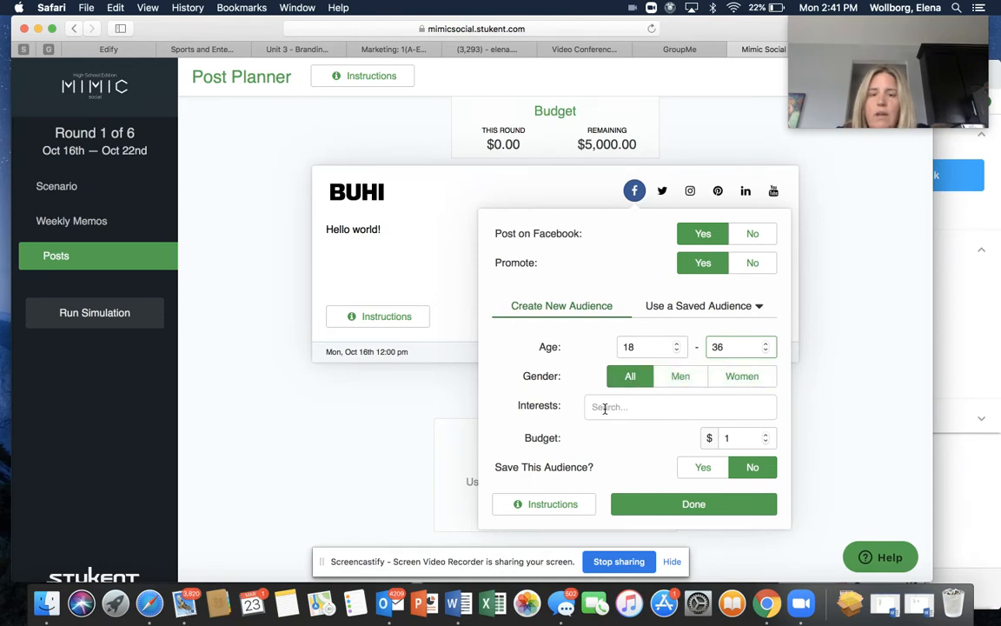
text(hik)
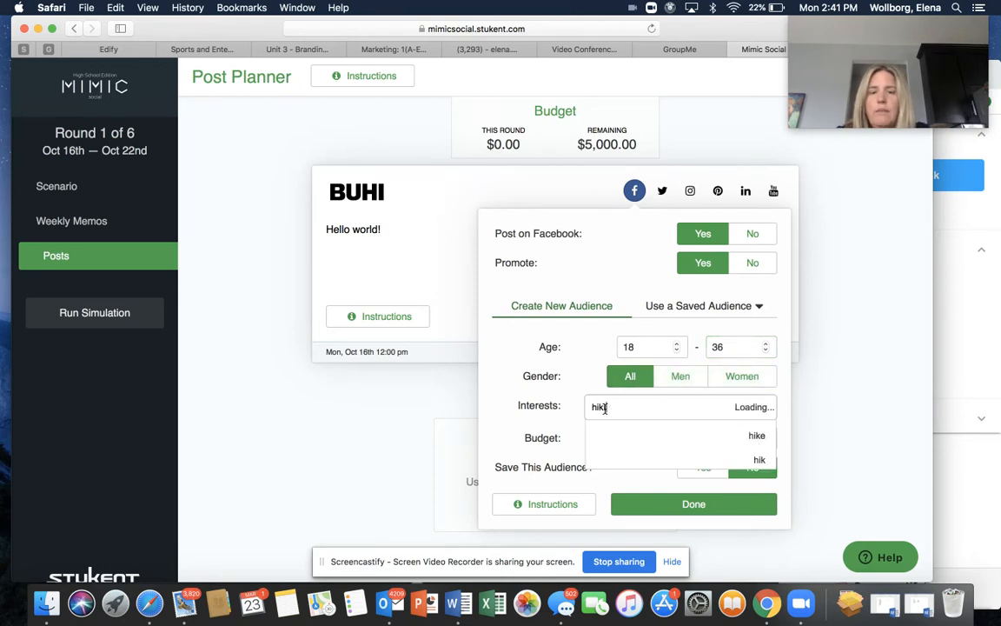
click(757, 435)
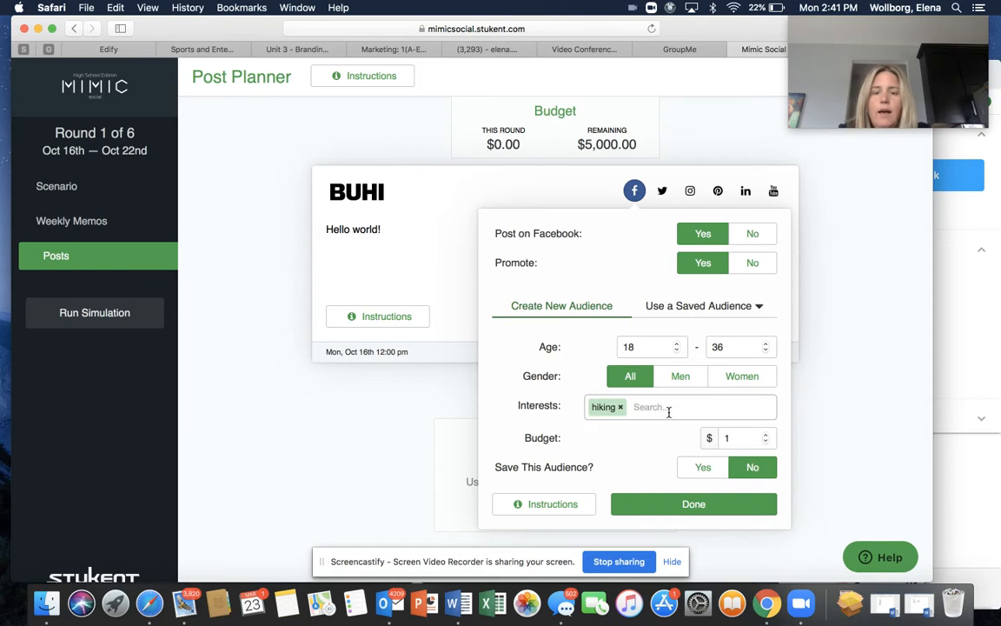
text(biking)
click(747, 438)
text(20)
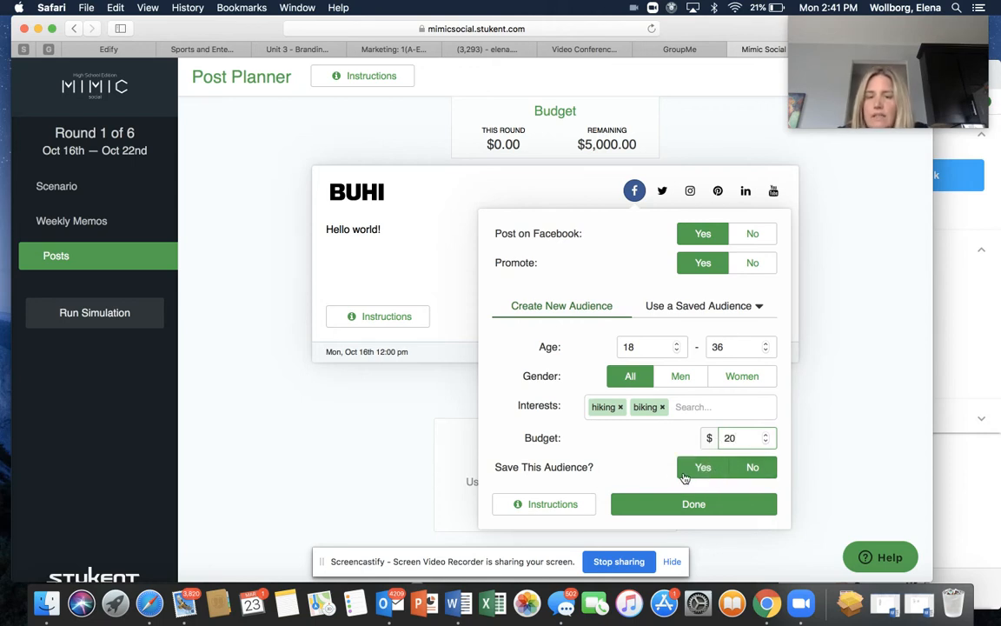
click(753, 467)
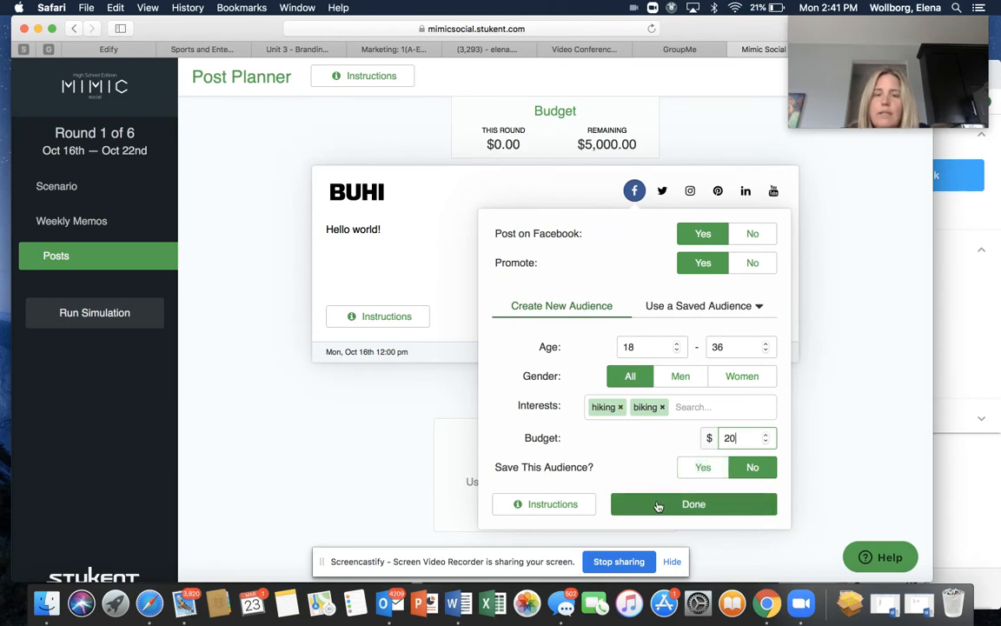
click(694, 505)
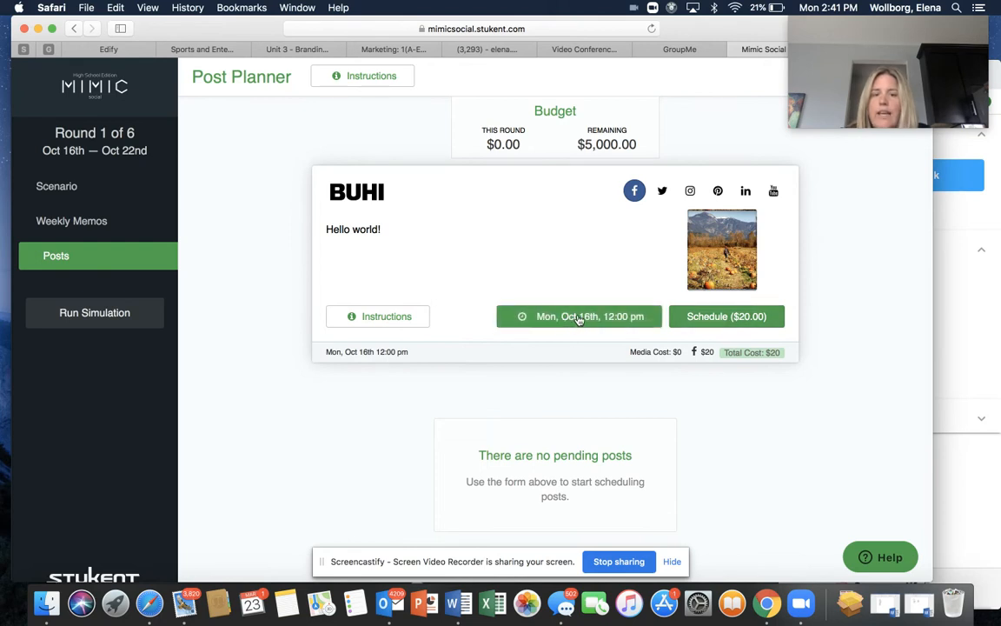
Step: Open the post date calendar, then the image thumbnail's content library priced $0–$350
click(579, 316)
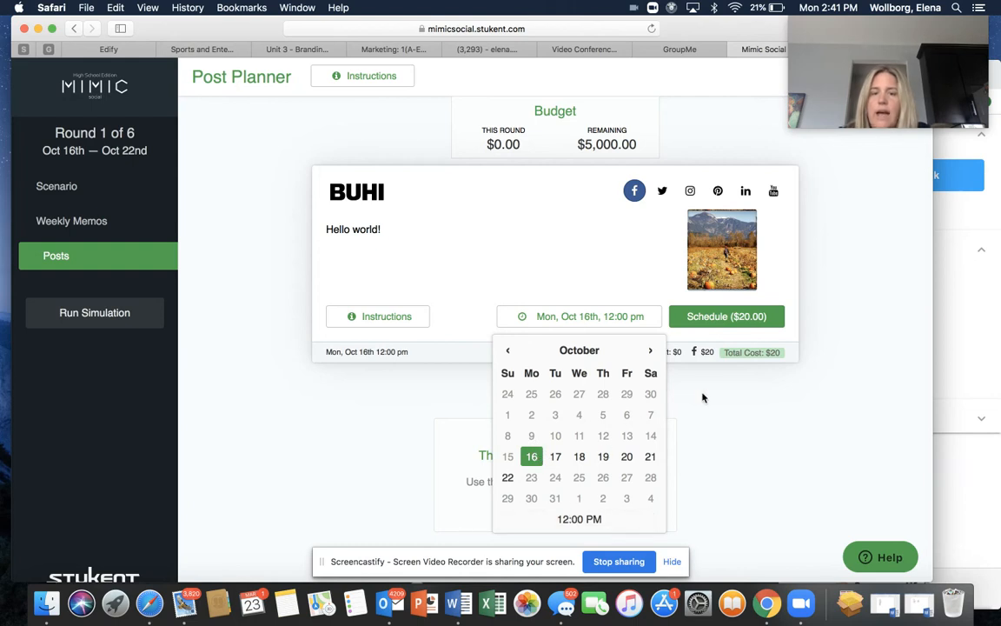
click(723, 250)
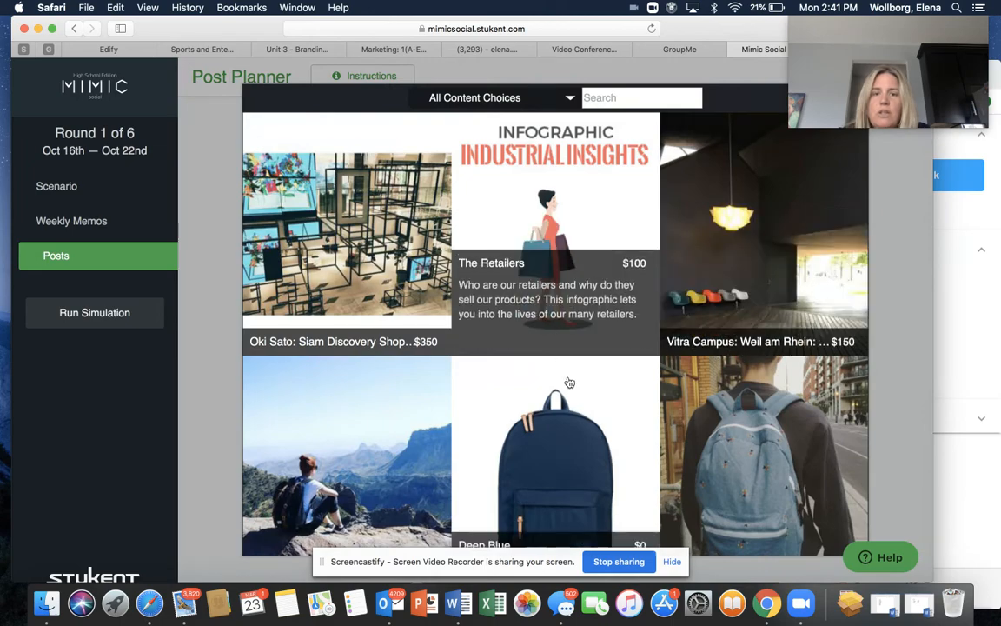
Step: Browse all content choices and pick the 'Cyber Monday: Shop huge sales' ad image
scroll(down, 3)
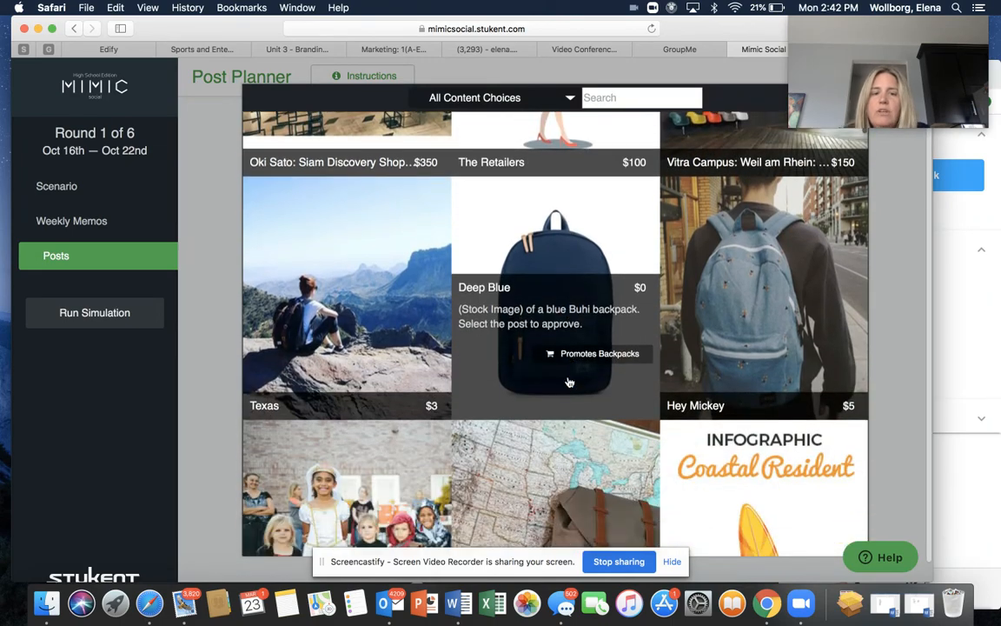
scroll(down, 3)
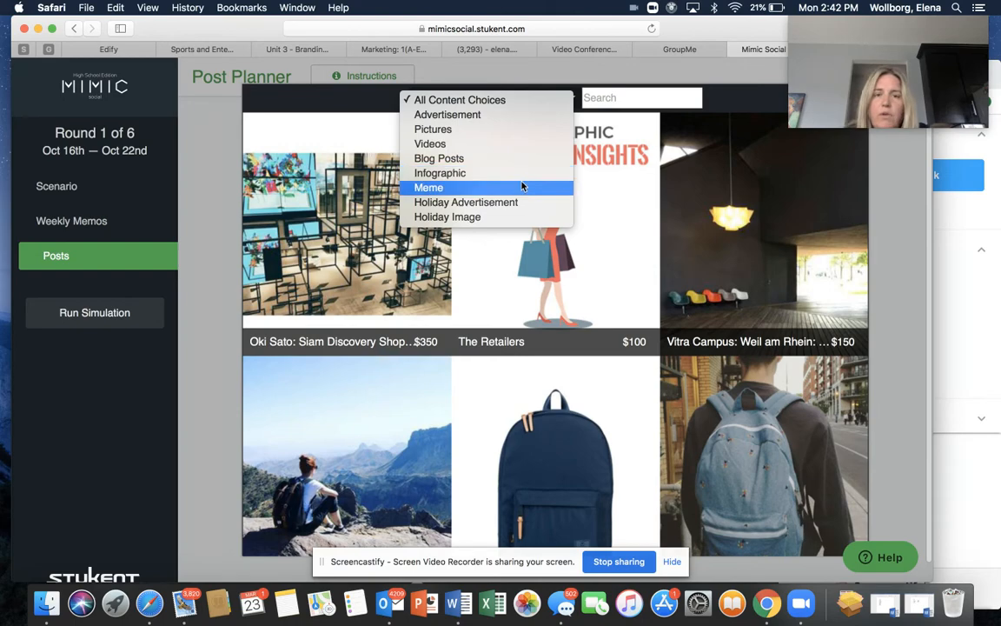
mouse_move(561, 235)
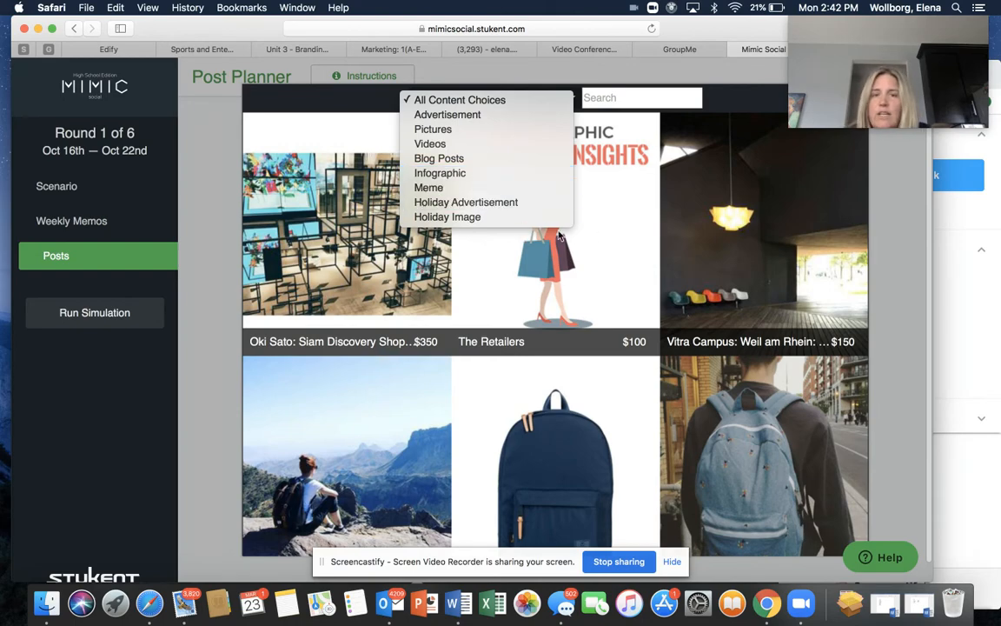
click(459, 99)
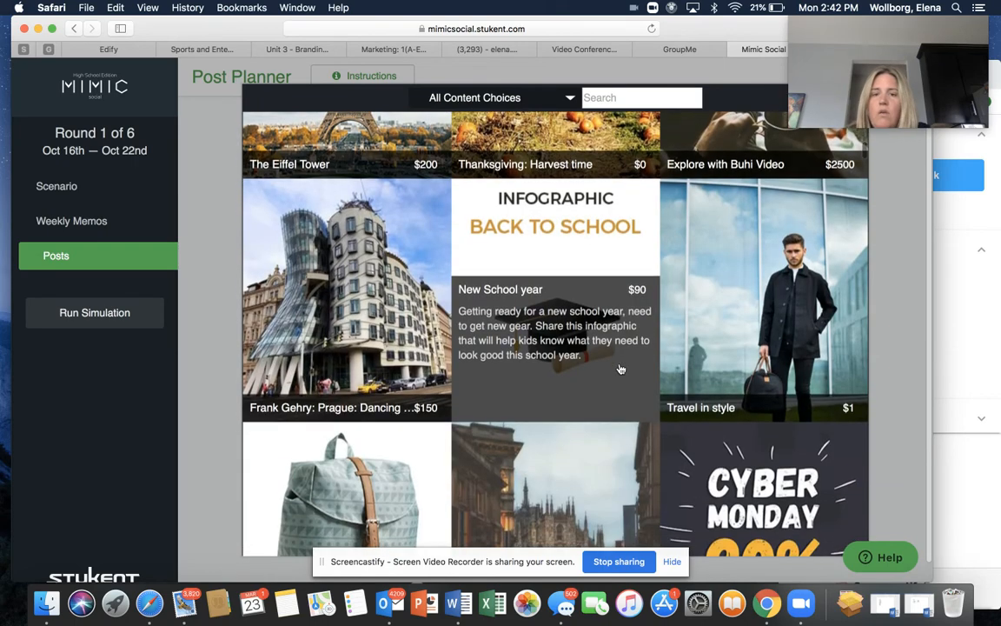
scroll(down, 3)
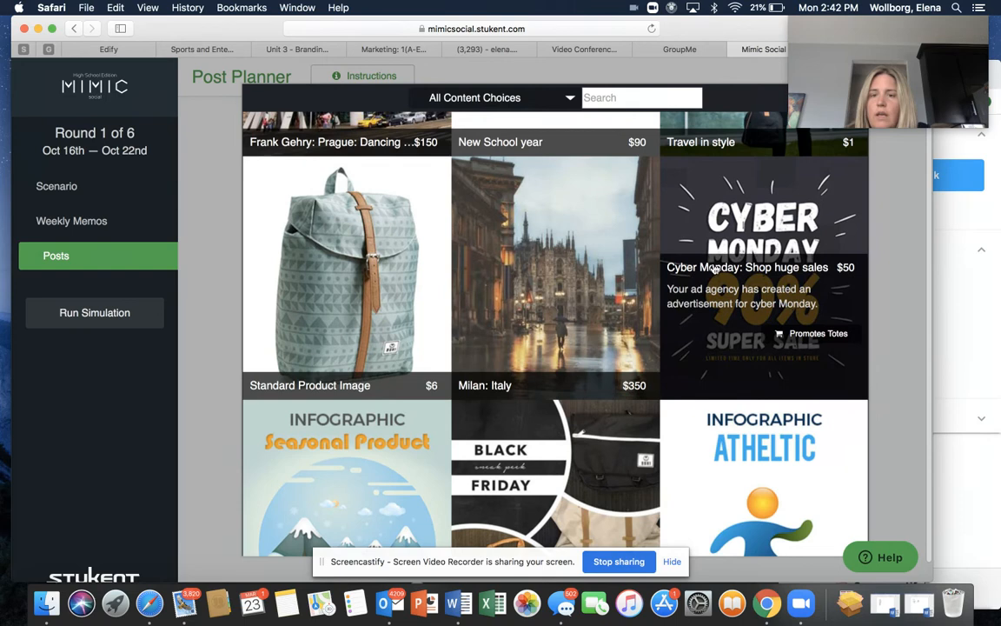
click(764, 252)
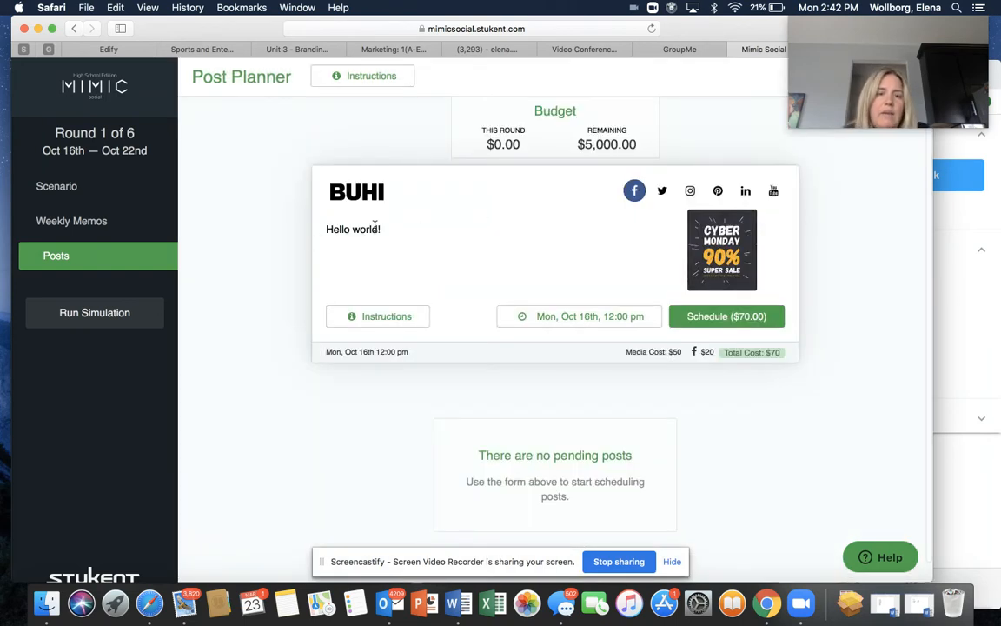
double_click(353, 229)
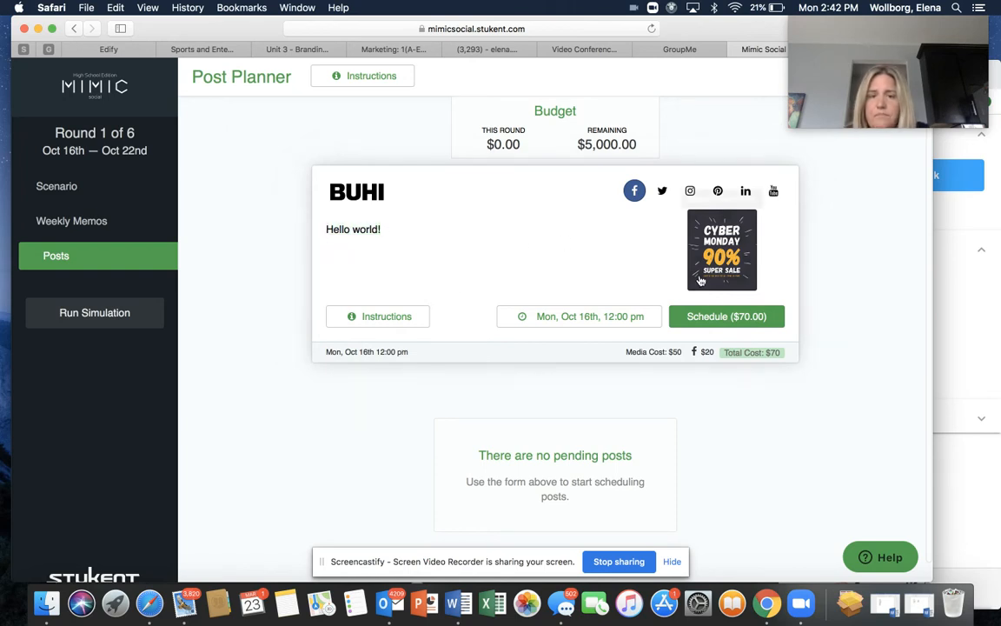
mouse_move(535, 548)
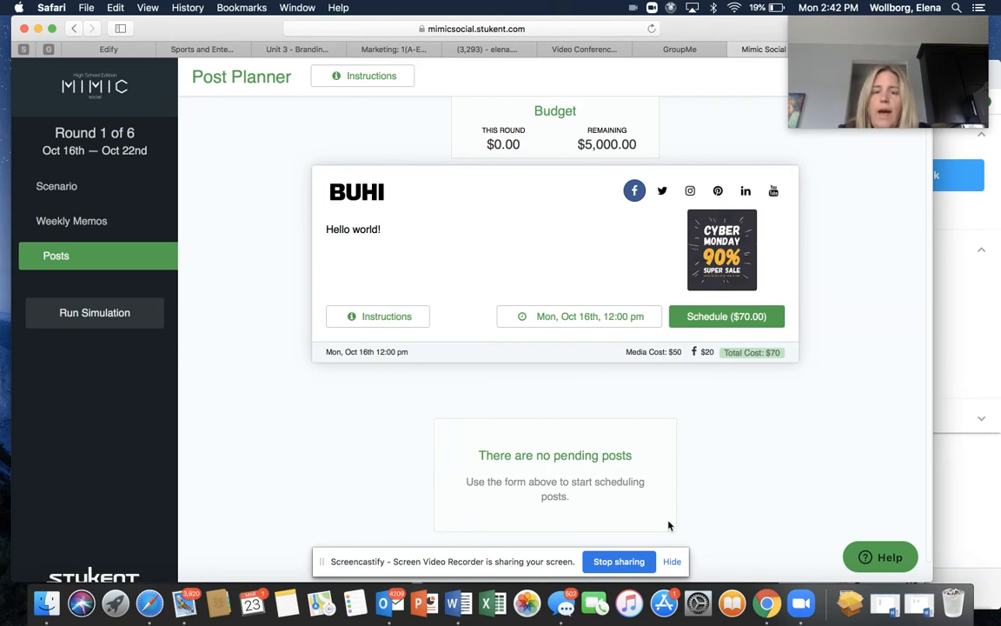
mouse_move(492, 385)
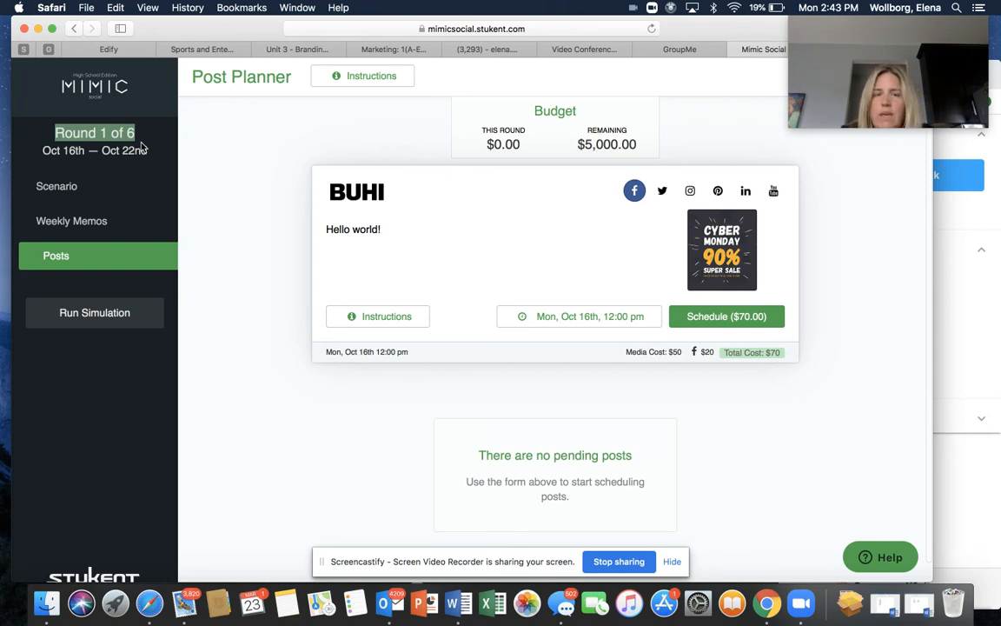
mouse_move(194, 233)
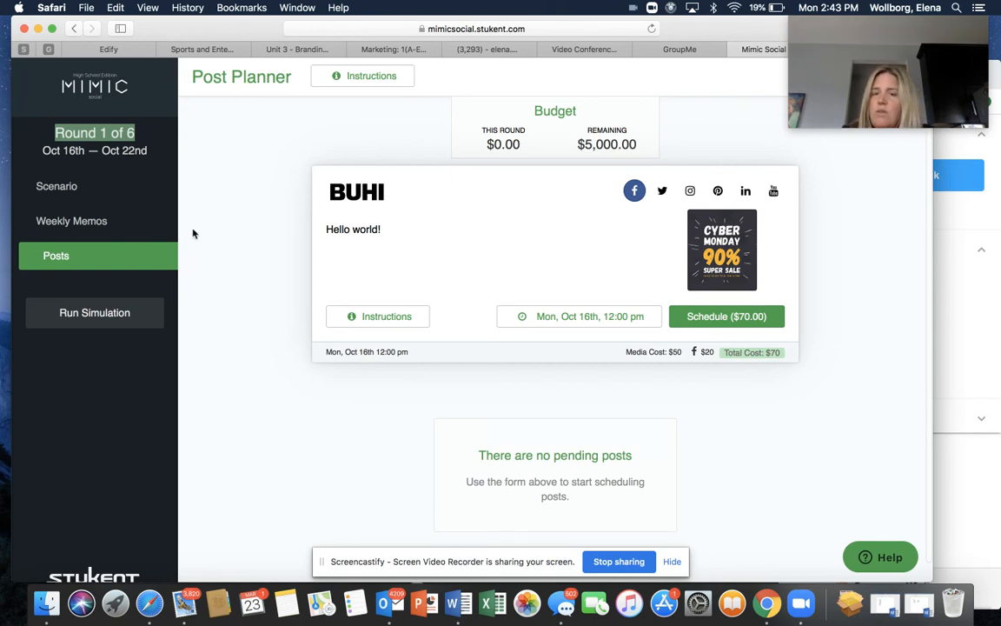
mouse_move(280, 316)
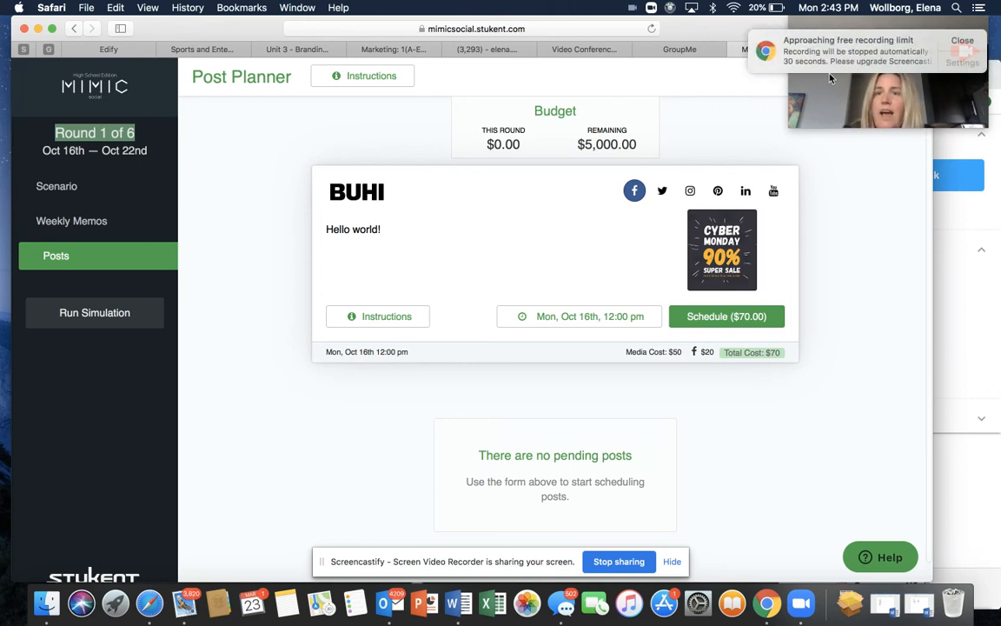
click(962, 40)
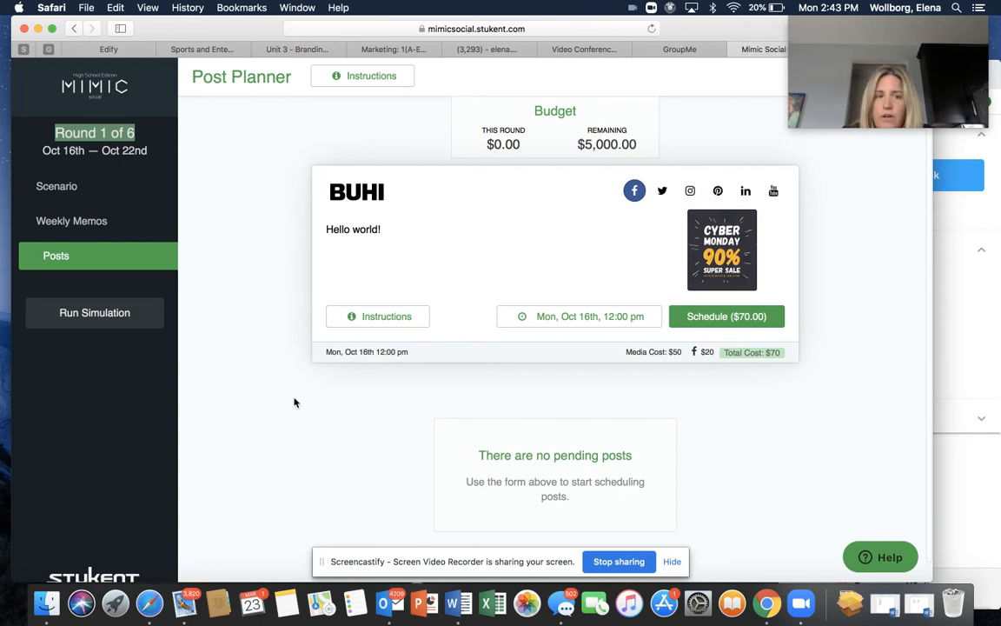
mouse_move(394, 415)
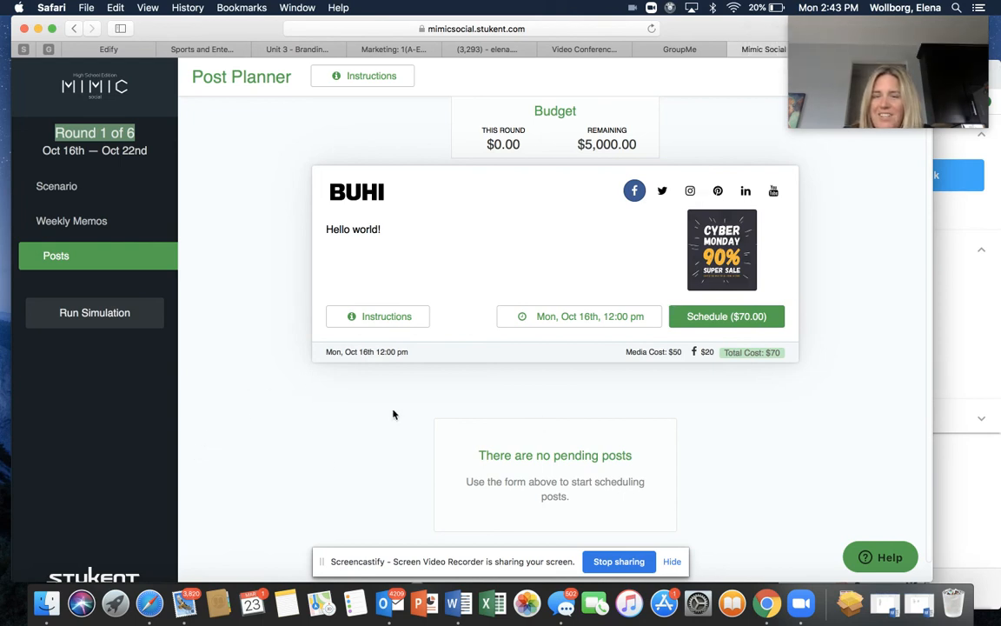